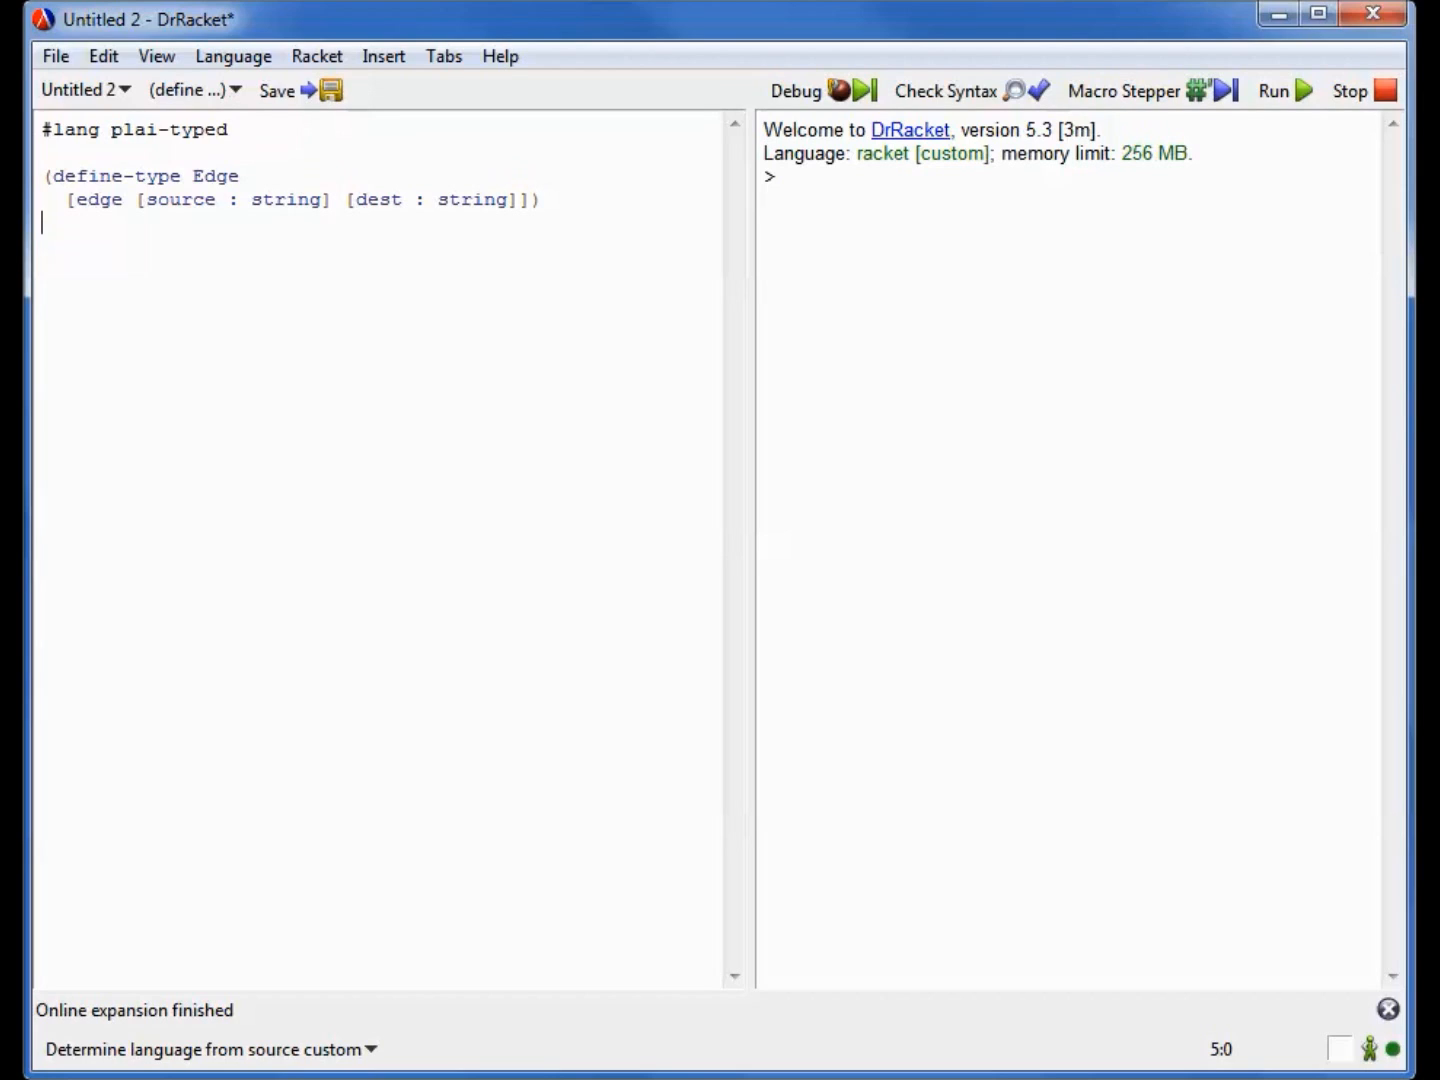
# Define EdgeGraph as a listof Edge type alias, with neighbors-of, the six-edge city graph g and a Providence test
pyautogui.write('(define-type-alias EdgeGraph (listof Edge))')
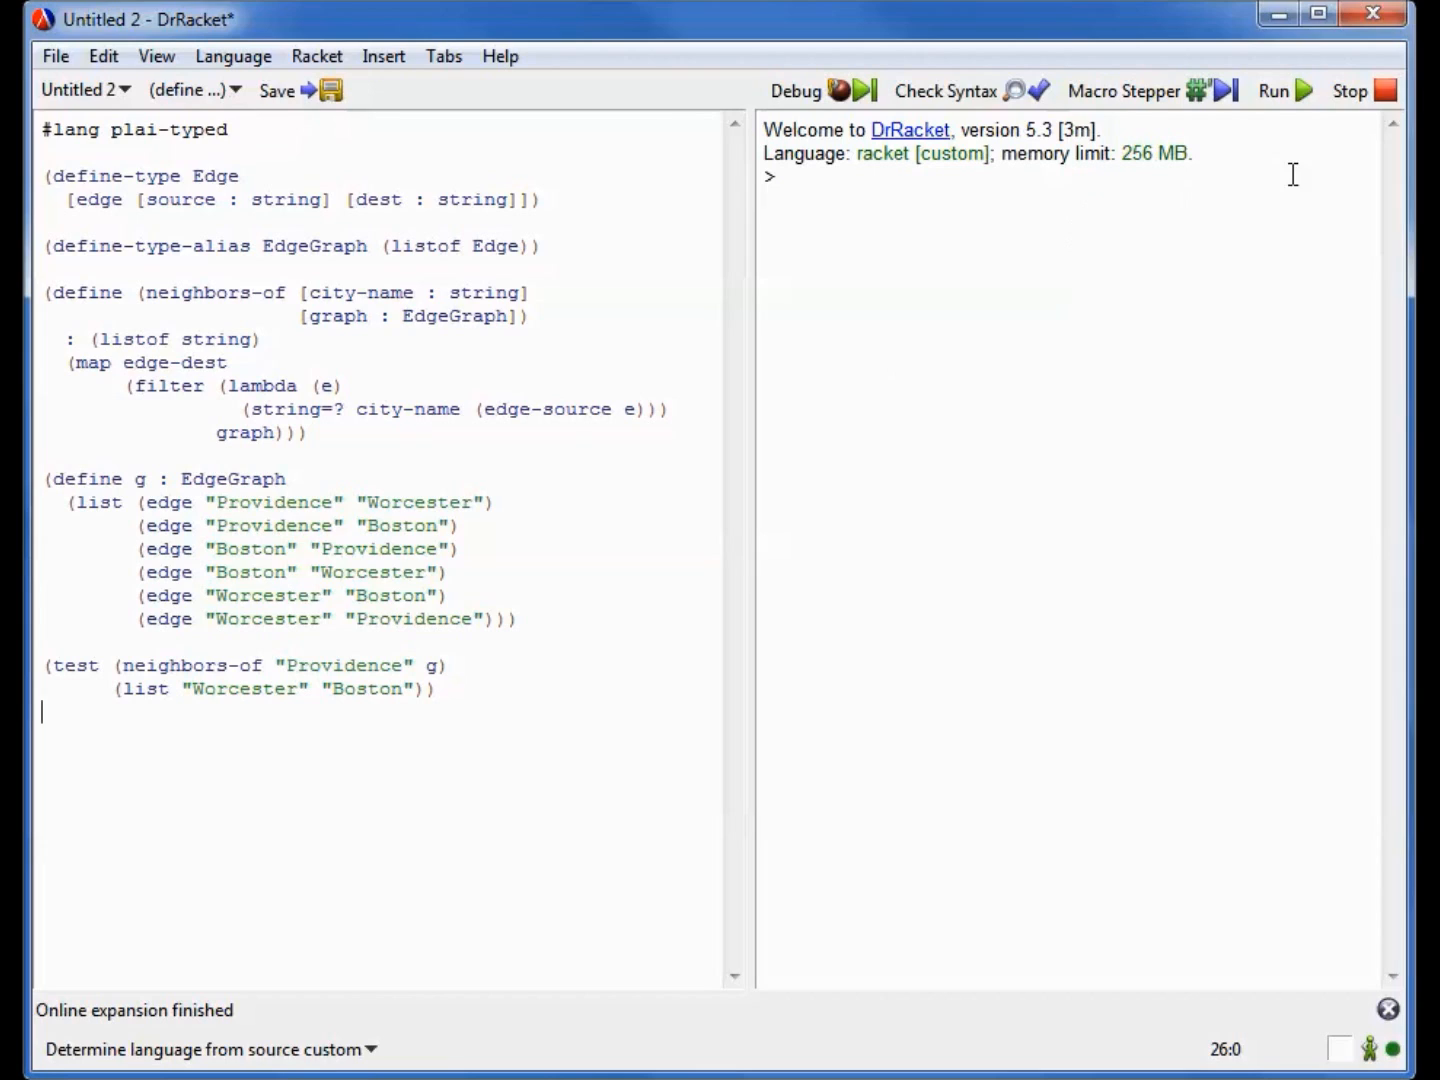
# Run the edge-list test to good, then start a KeyedNode type with key, data and adj fields
pyautogui.click(1276, 92)
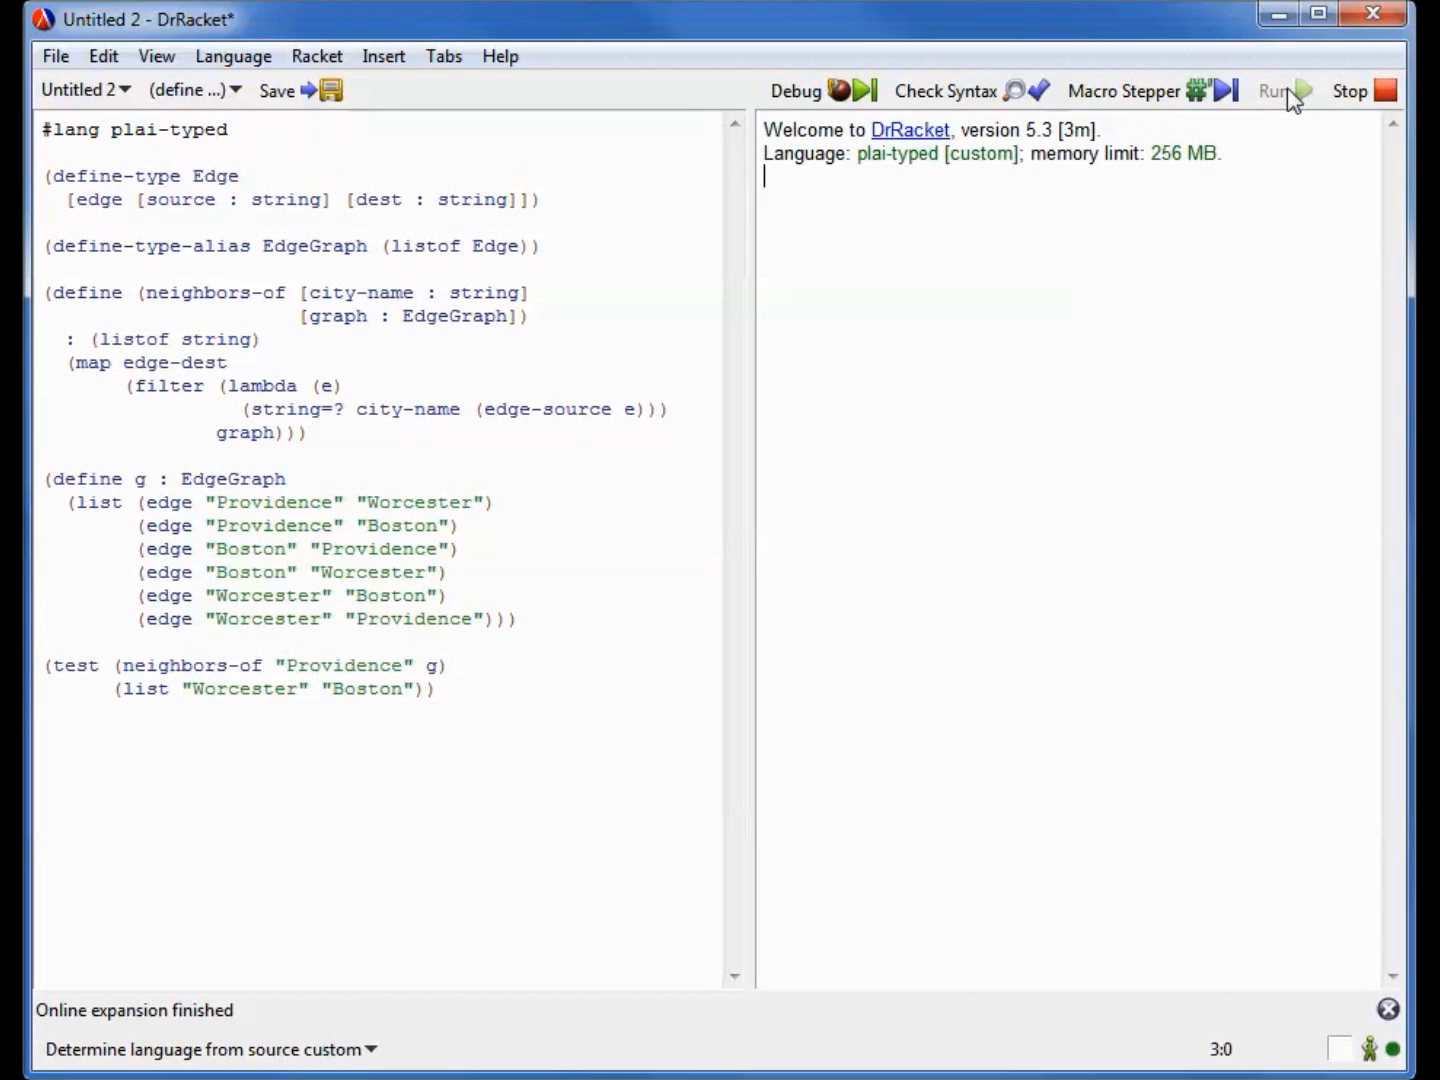
pyautogui.write('(good')
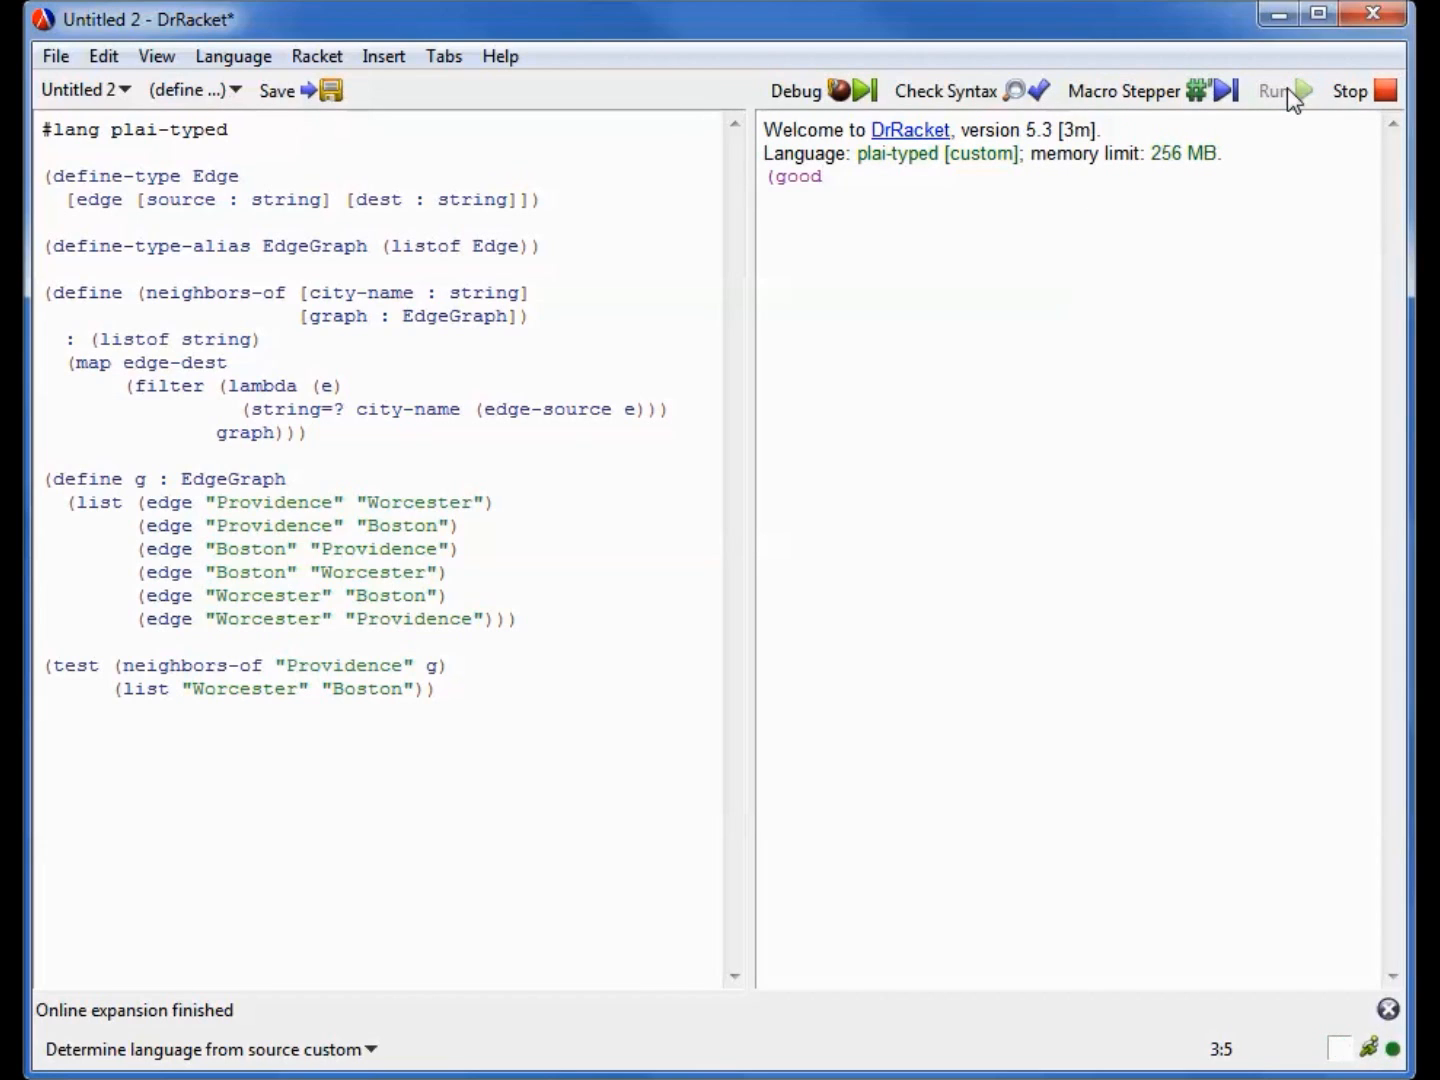
pyautogui.click(1272, 92)
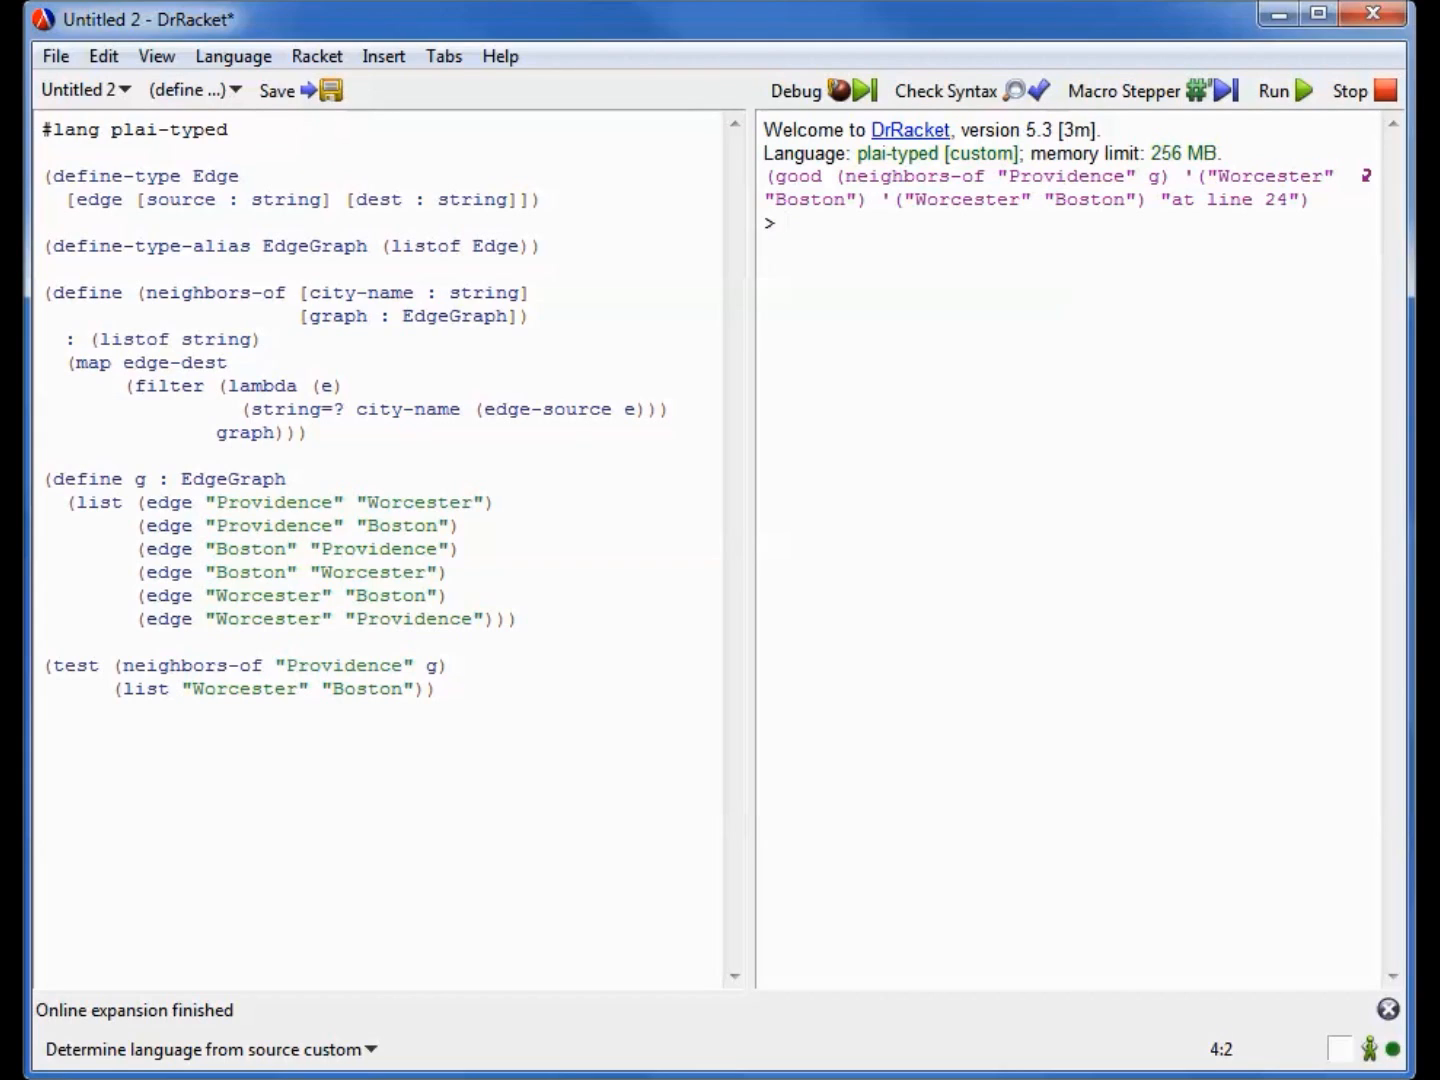
pyautogui.click(790, 222)
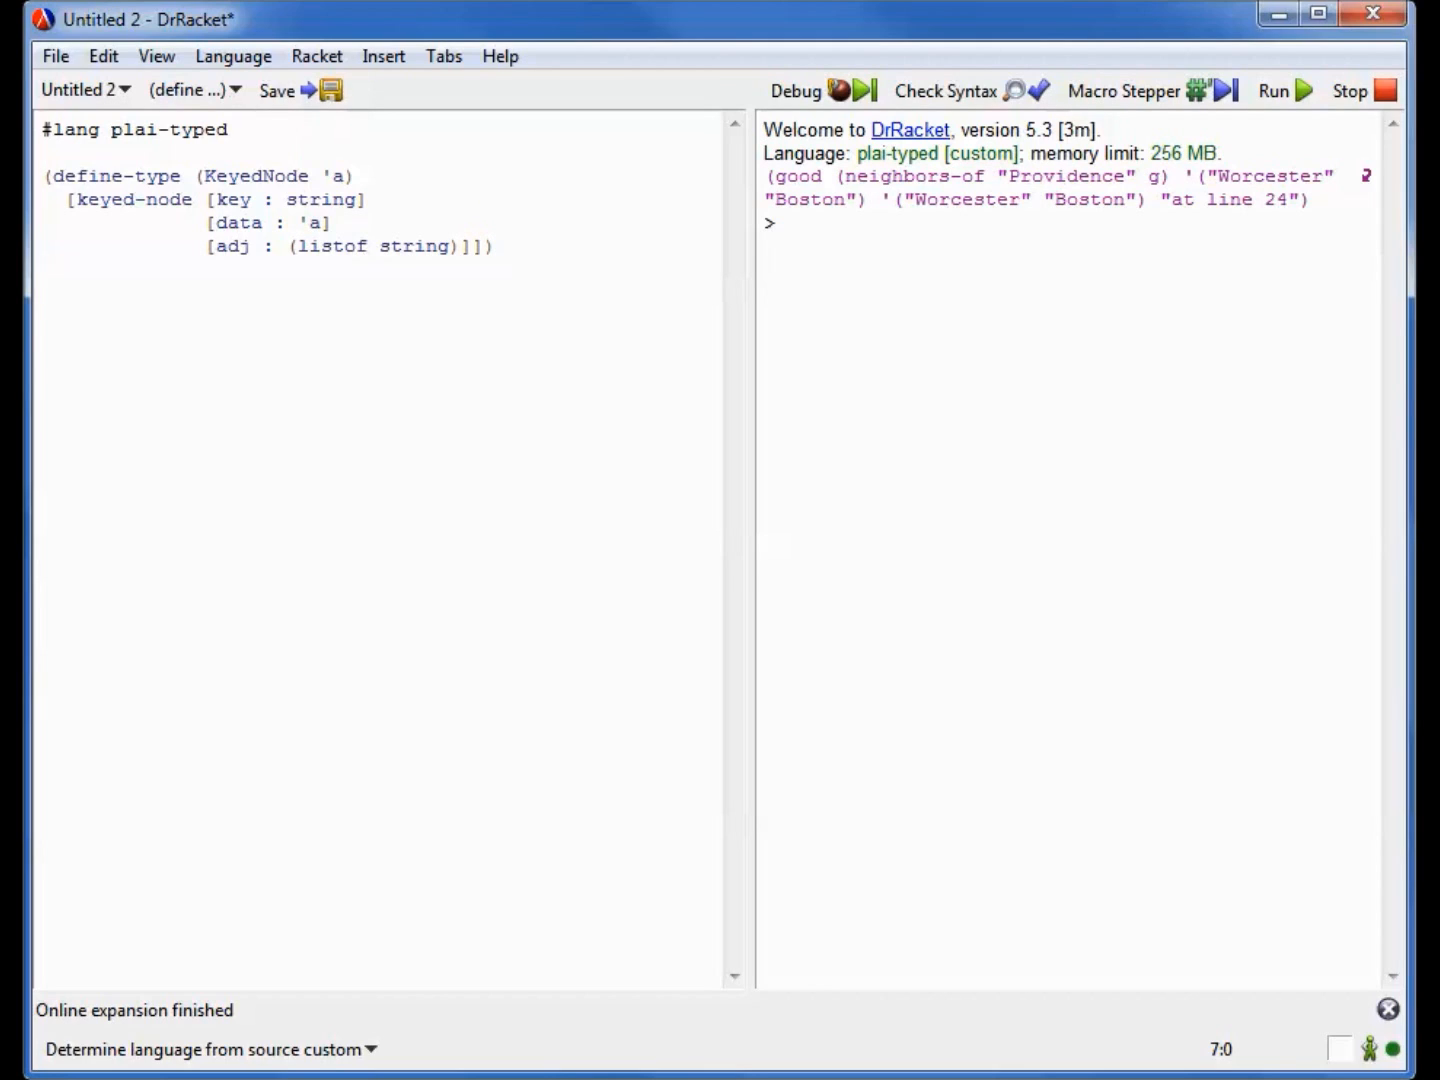
# Define (KeyedGraph 'a) as listof (KeyedNode 'a) and a three-city keyed graph g: PVD, ORH, BOS
pyautogui.write("(define-type-alias (KeyedGraph 'a) (listof (KeyedNode 'a)))")
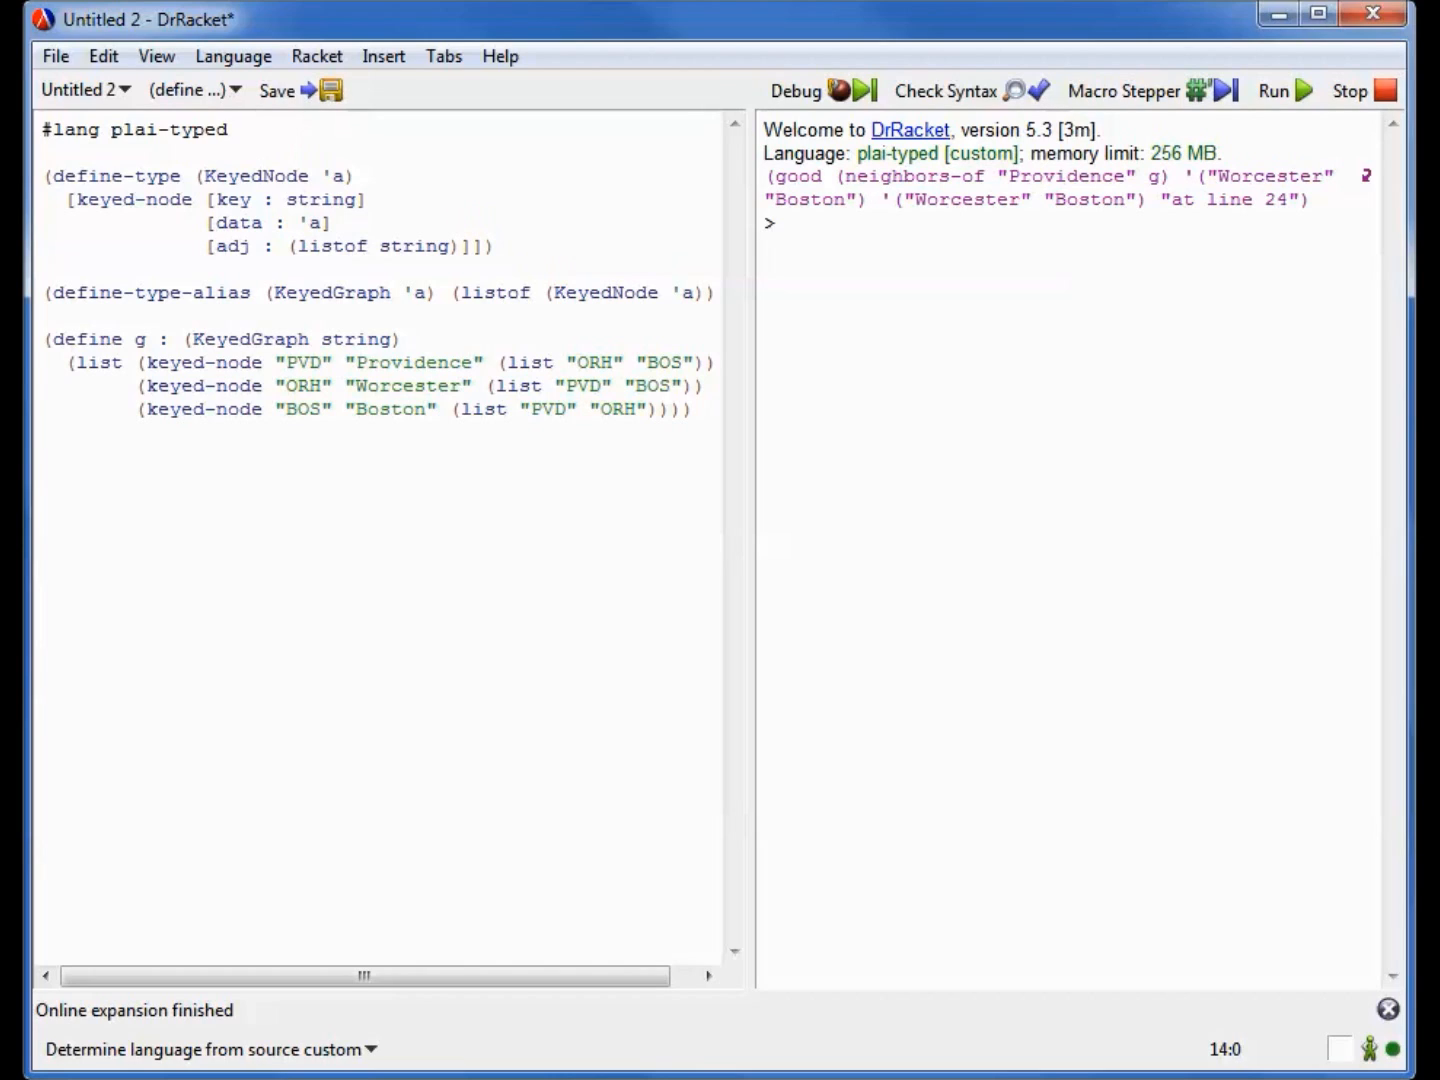
# Add keyed neighbors-of above g, using a find-city-by-key helper with first, filter and map
pyautogui.click(42, 432)
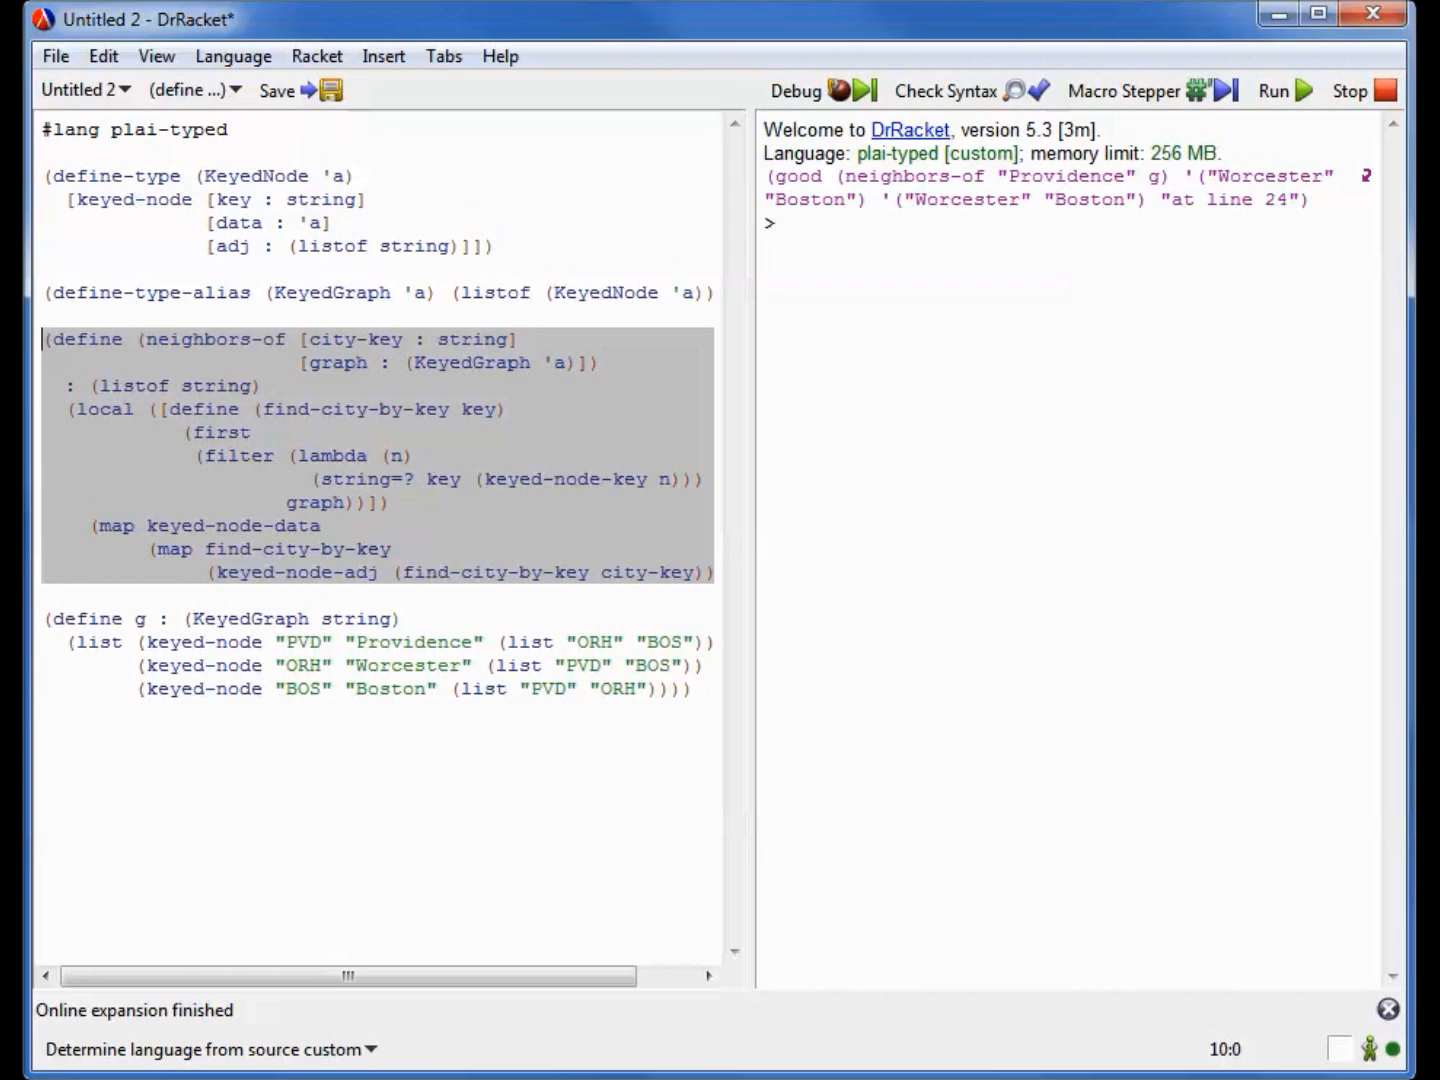
# Run the (neighbors-of "PVD" g) test to good, then begin the IndexedGraph rewrite with define g : (IndexedGraph string)
pyautogui.write('(test (neighbors-of "PVD" g)')
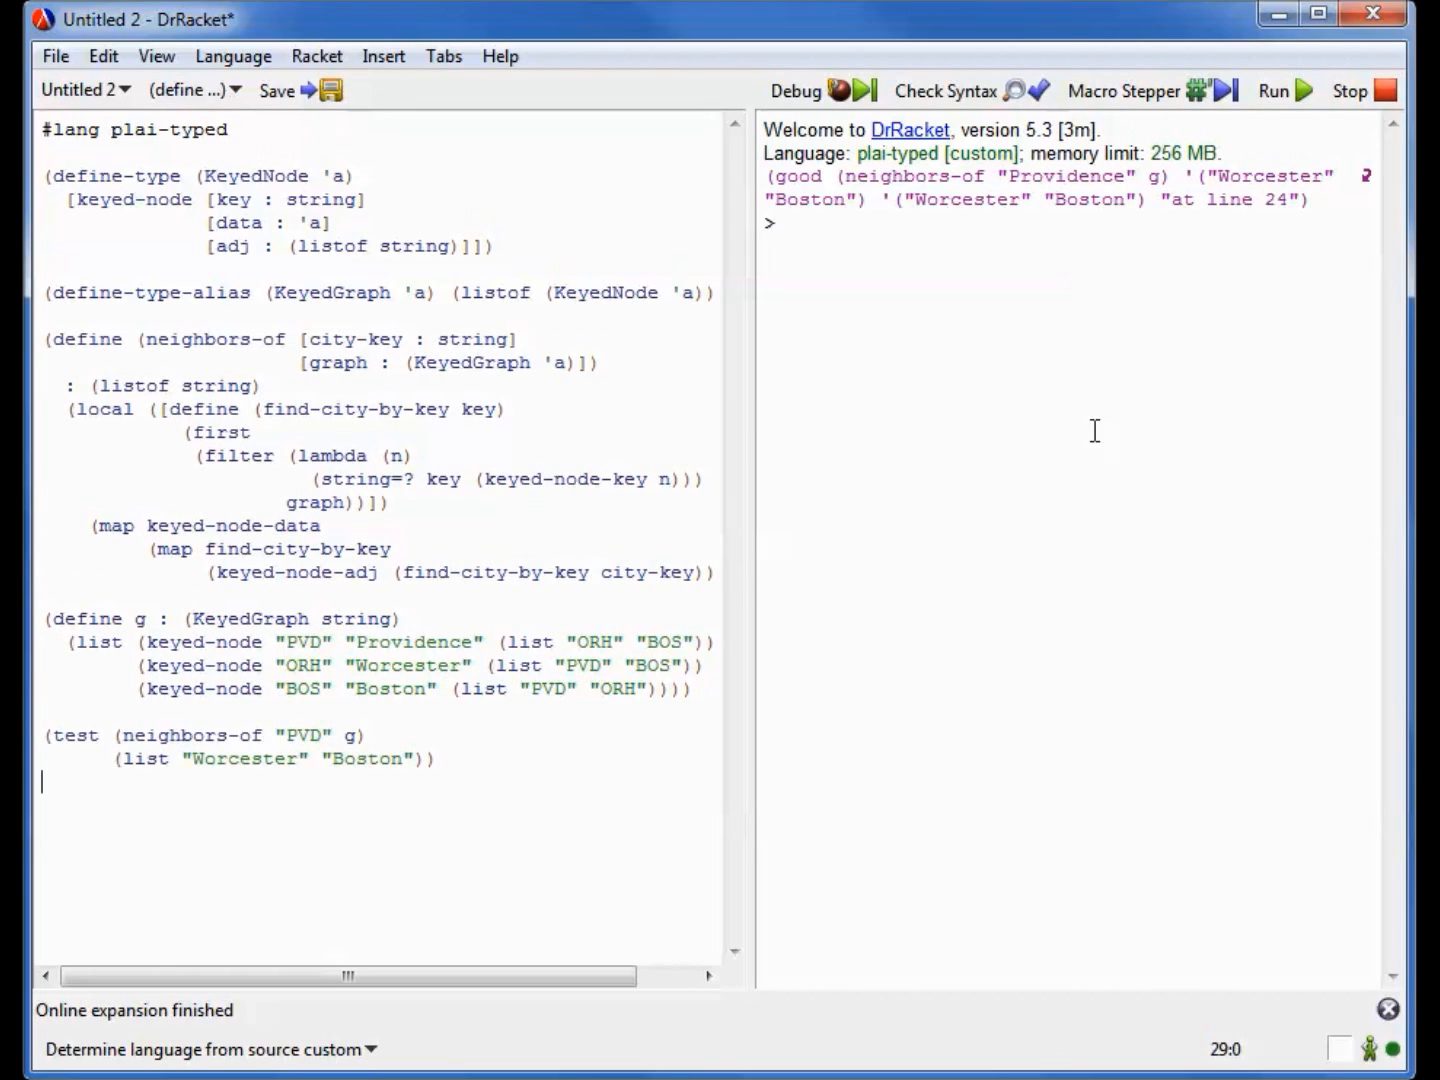
pyautogui.click(1274, 92)
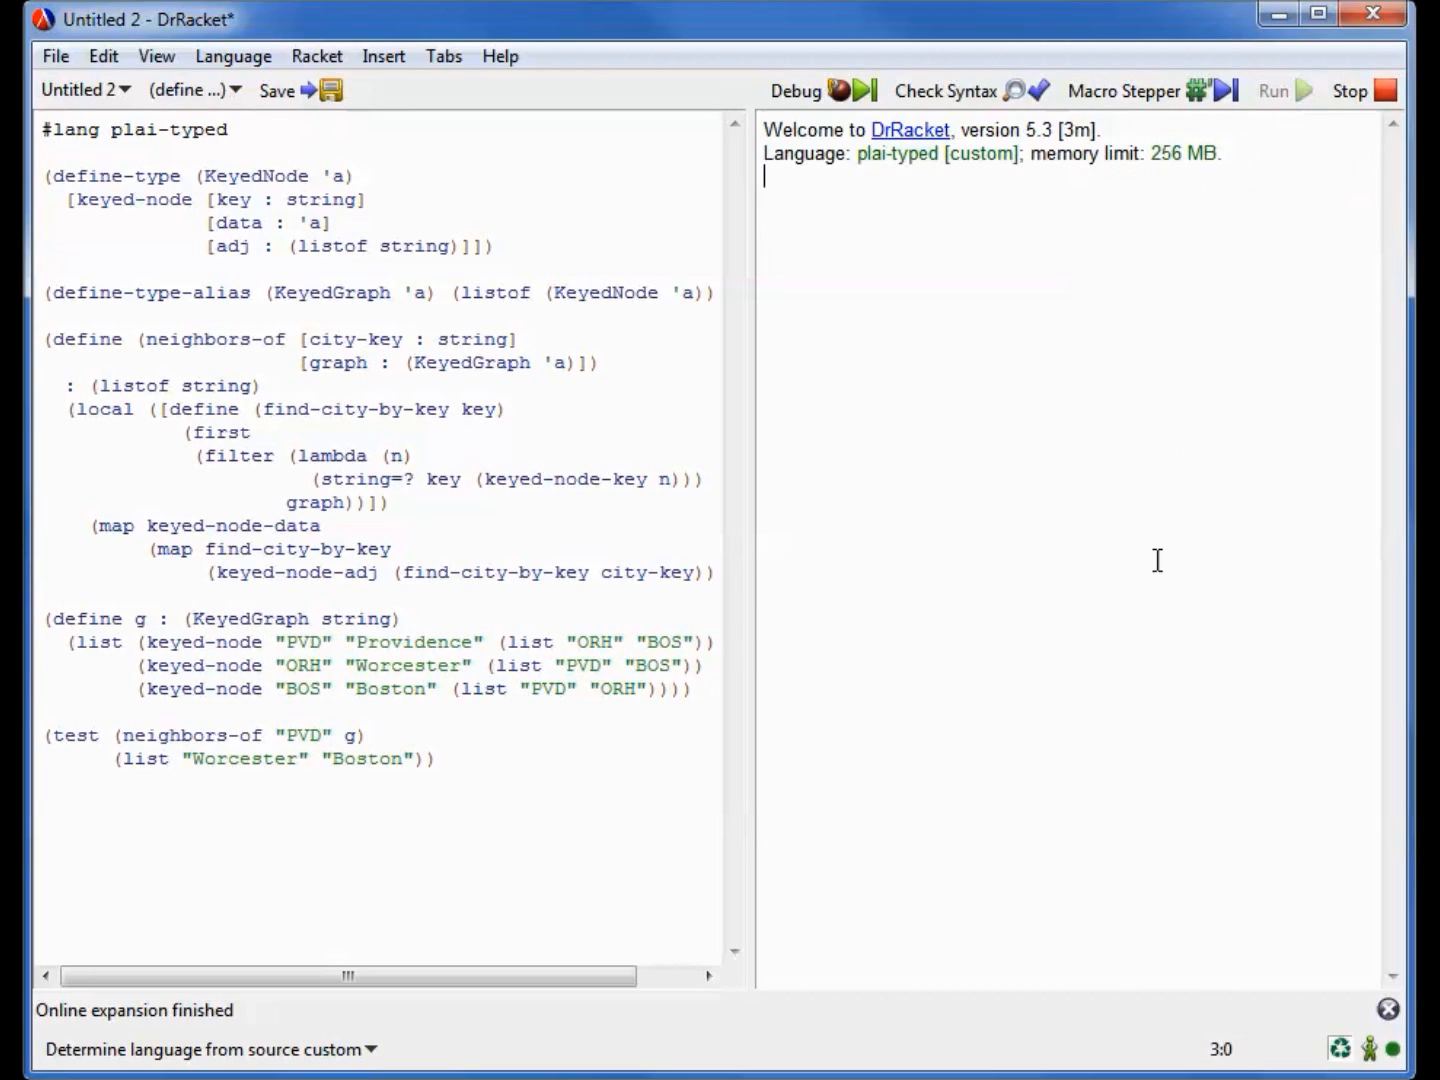
pyautogui.click(1284, 90)
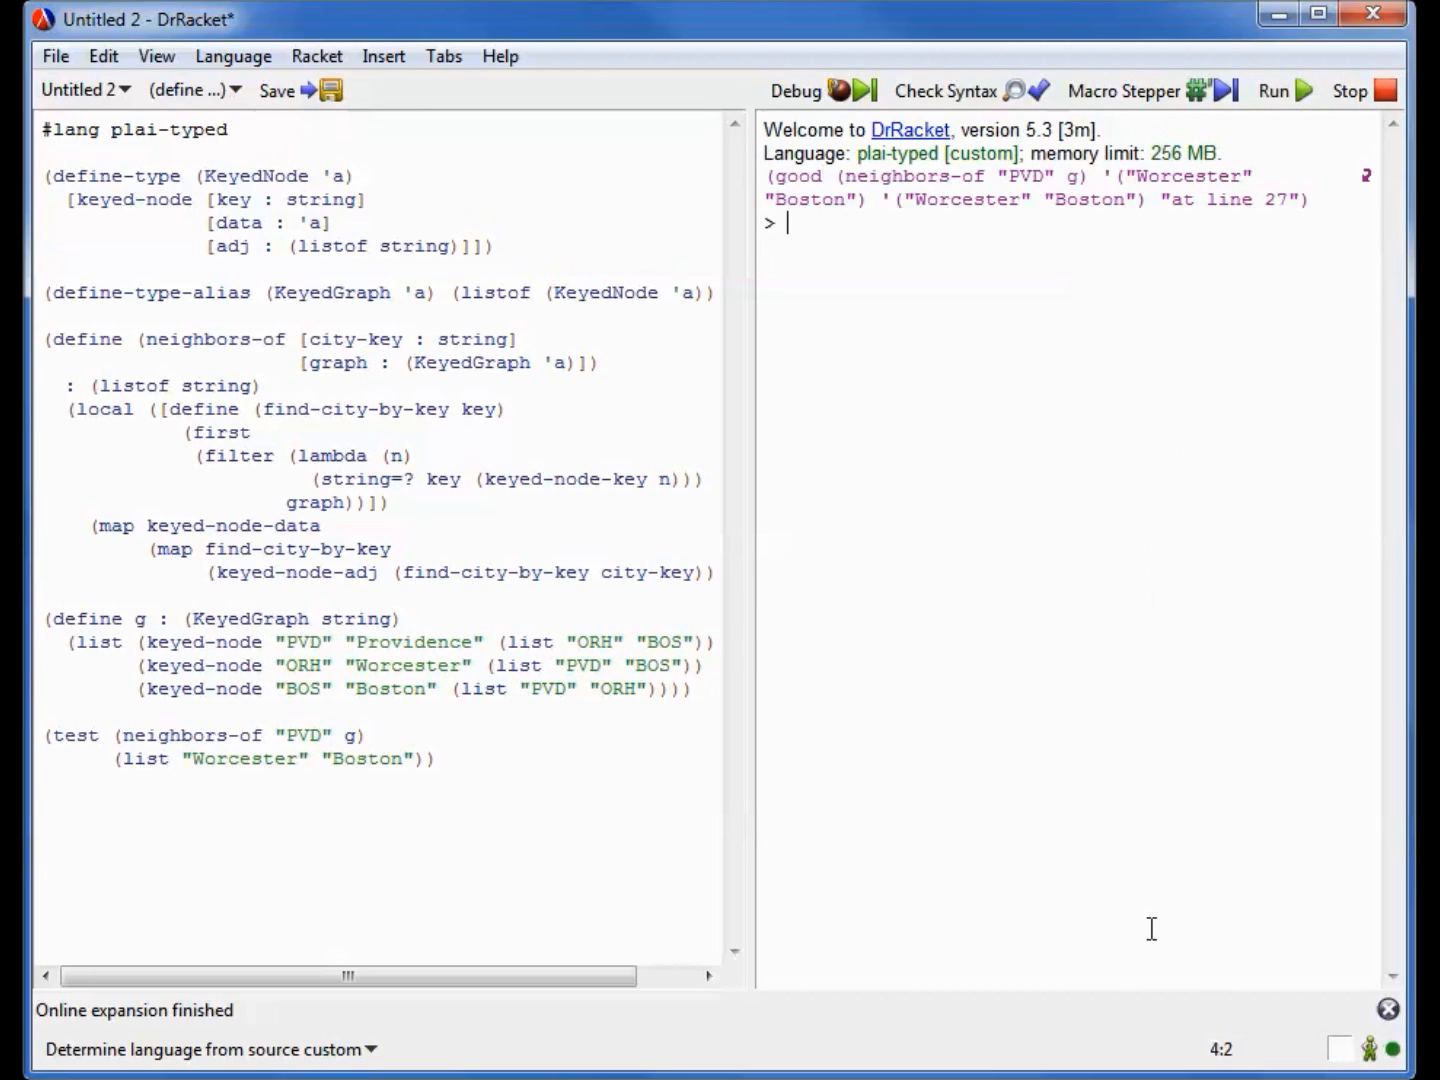
pyautogui.moveTo(1108, 1062)
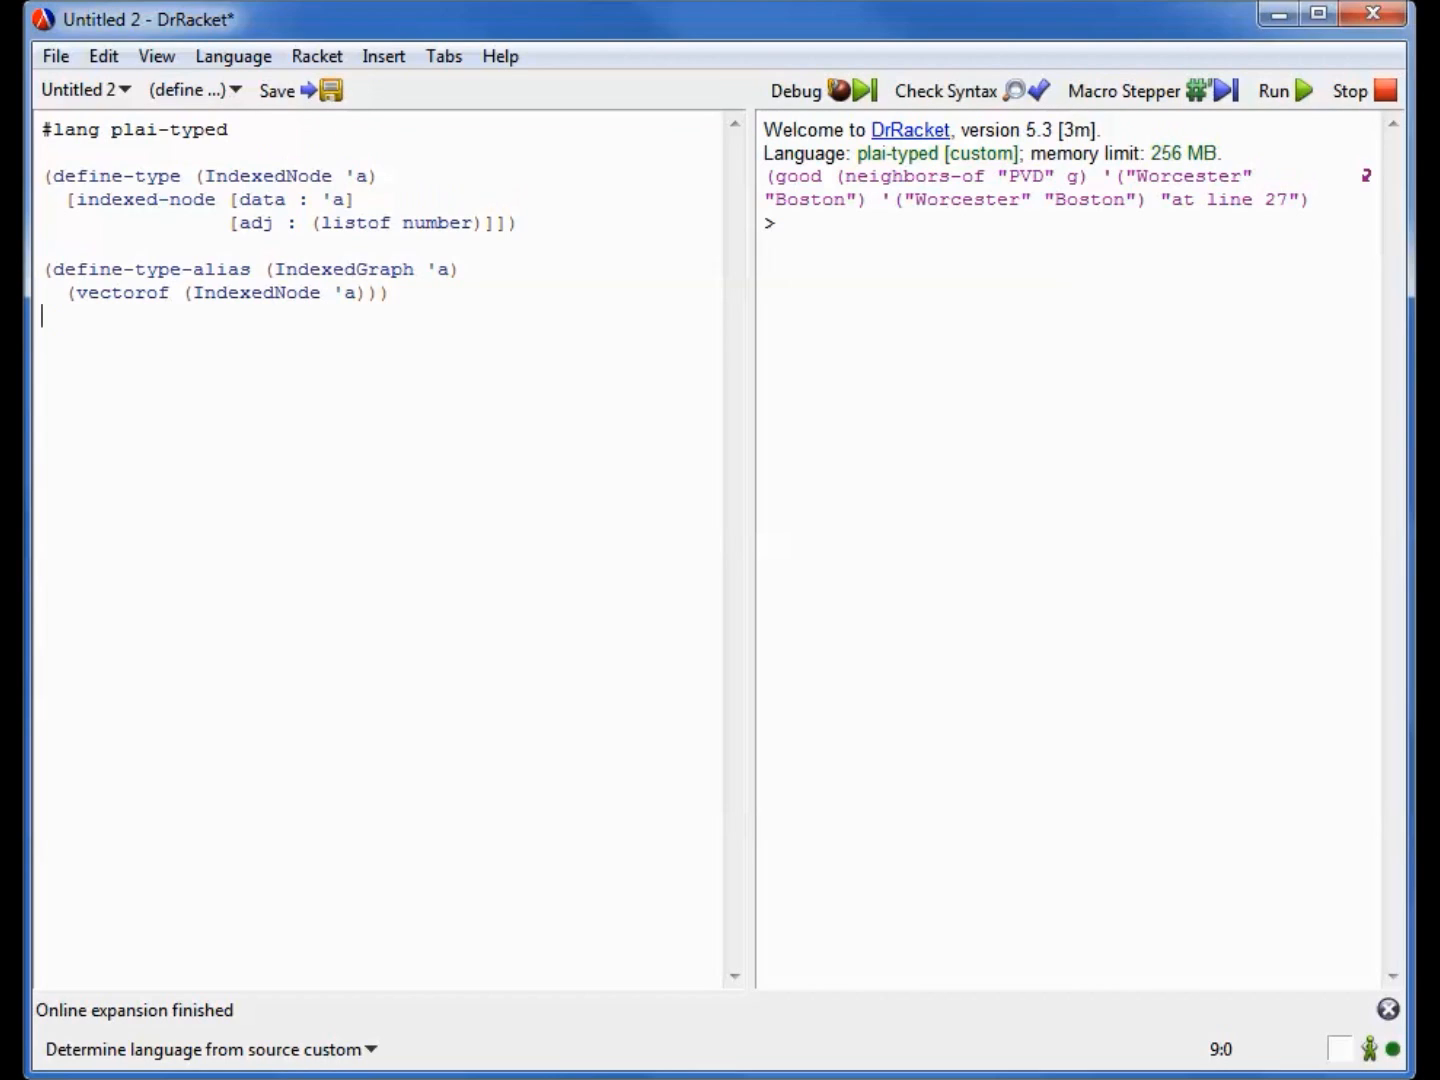
pyautogui.write('(define g : (IndexedGraph string)')
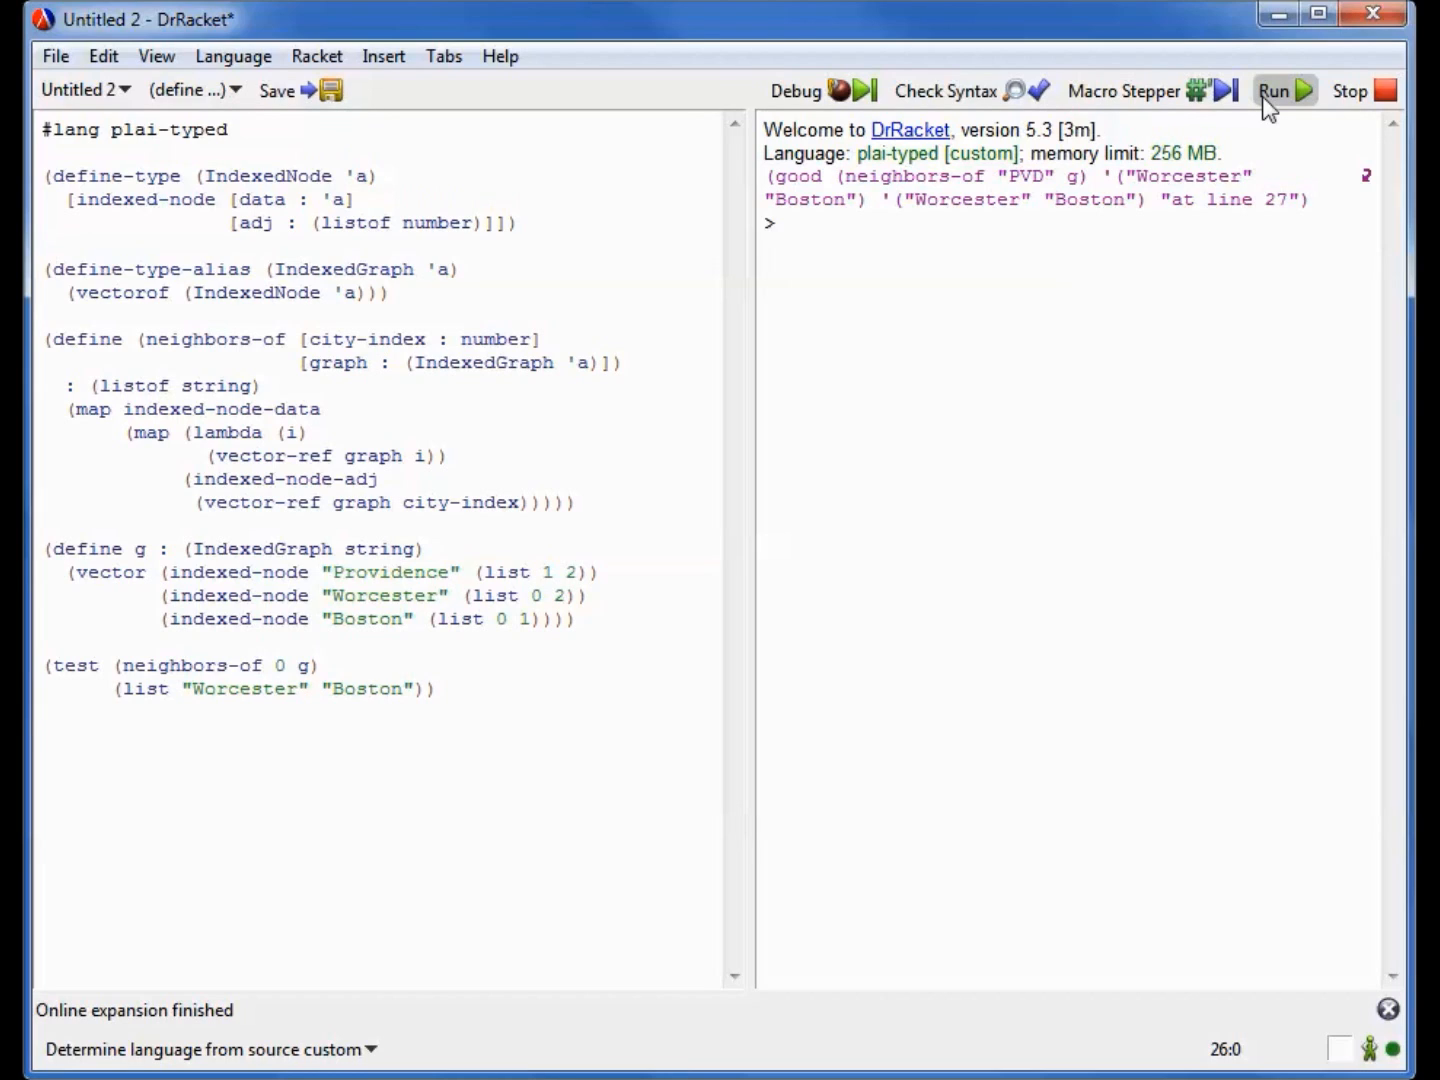
# Run the indexed-graph file with vector-ref neighbors-of and the Worcester/Boston test
pyautogui.click(1284, 90)
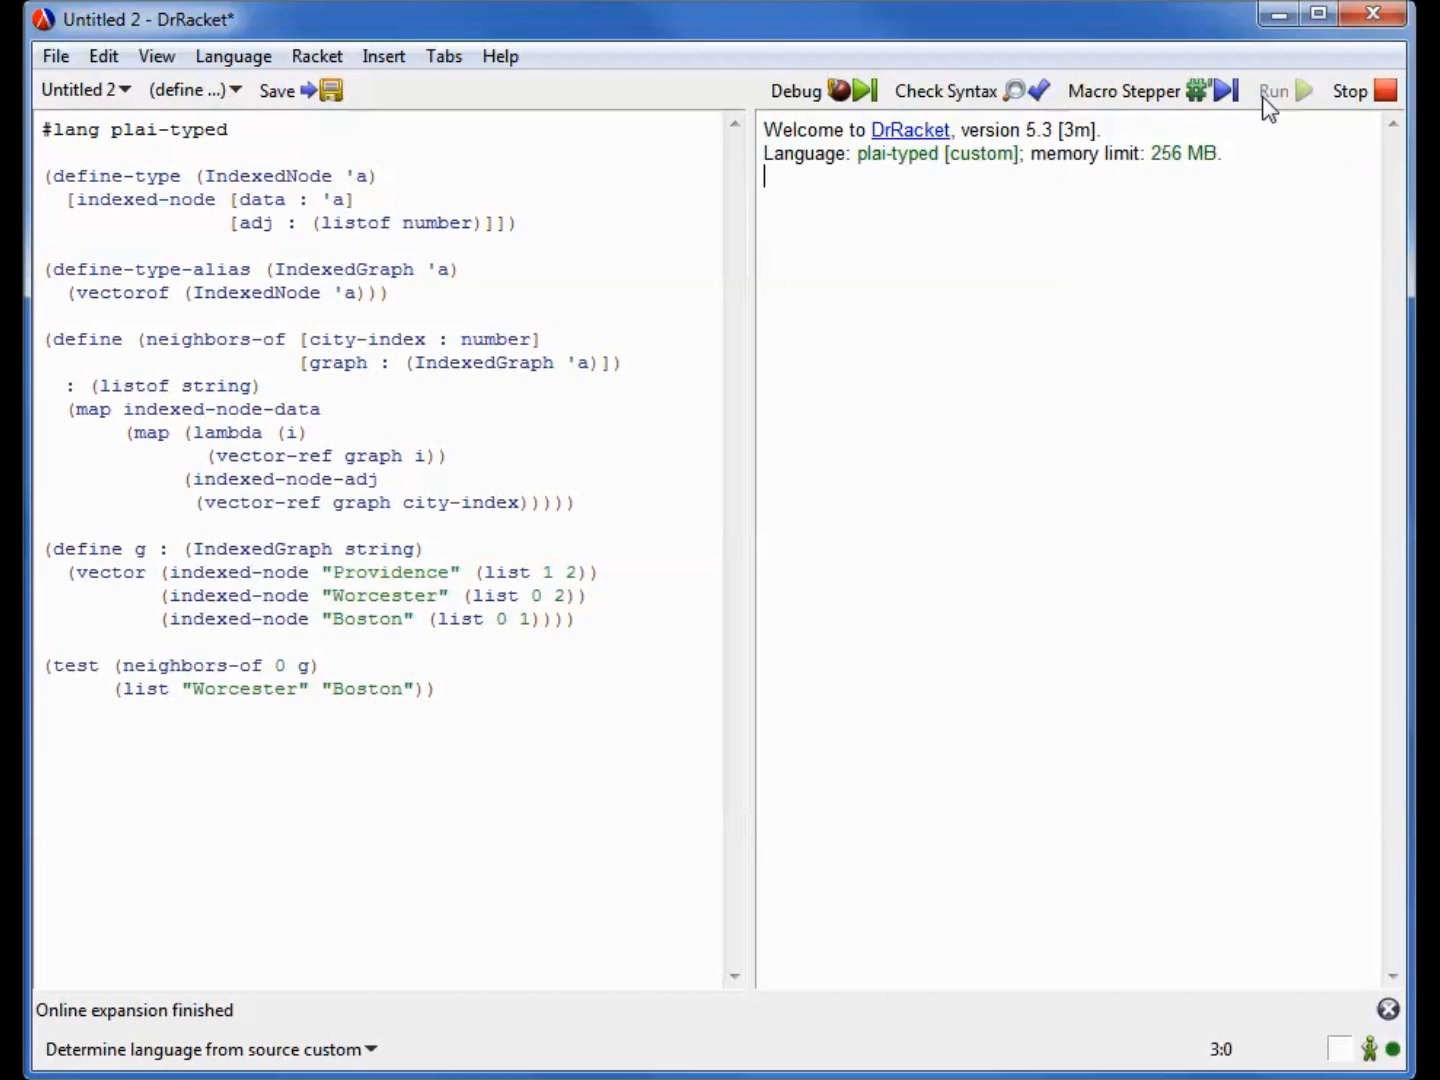
# Rerun so neighbors-of 0 g reports good at line 24, returning Worcester and Boston
pyautogui.click(1272, 92)
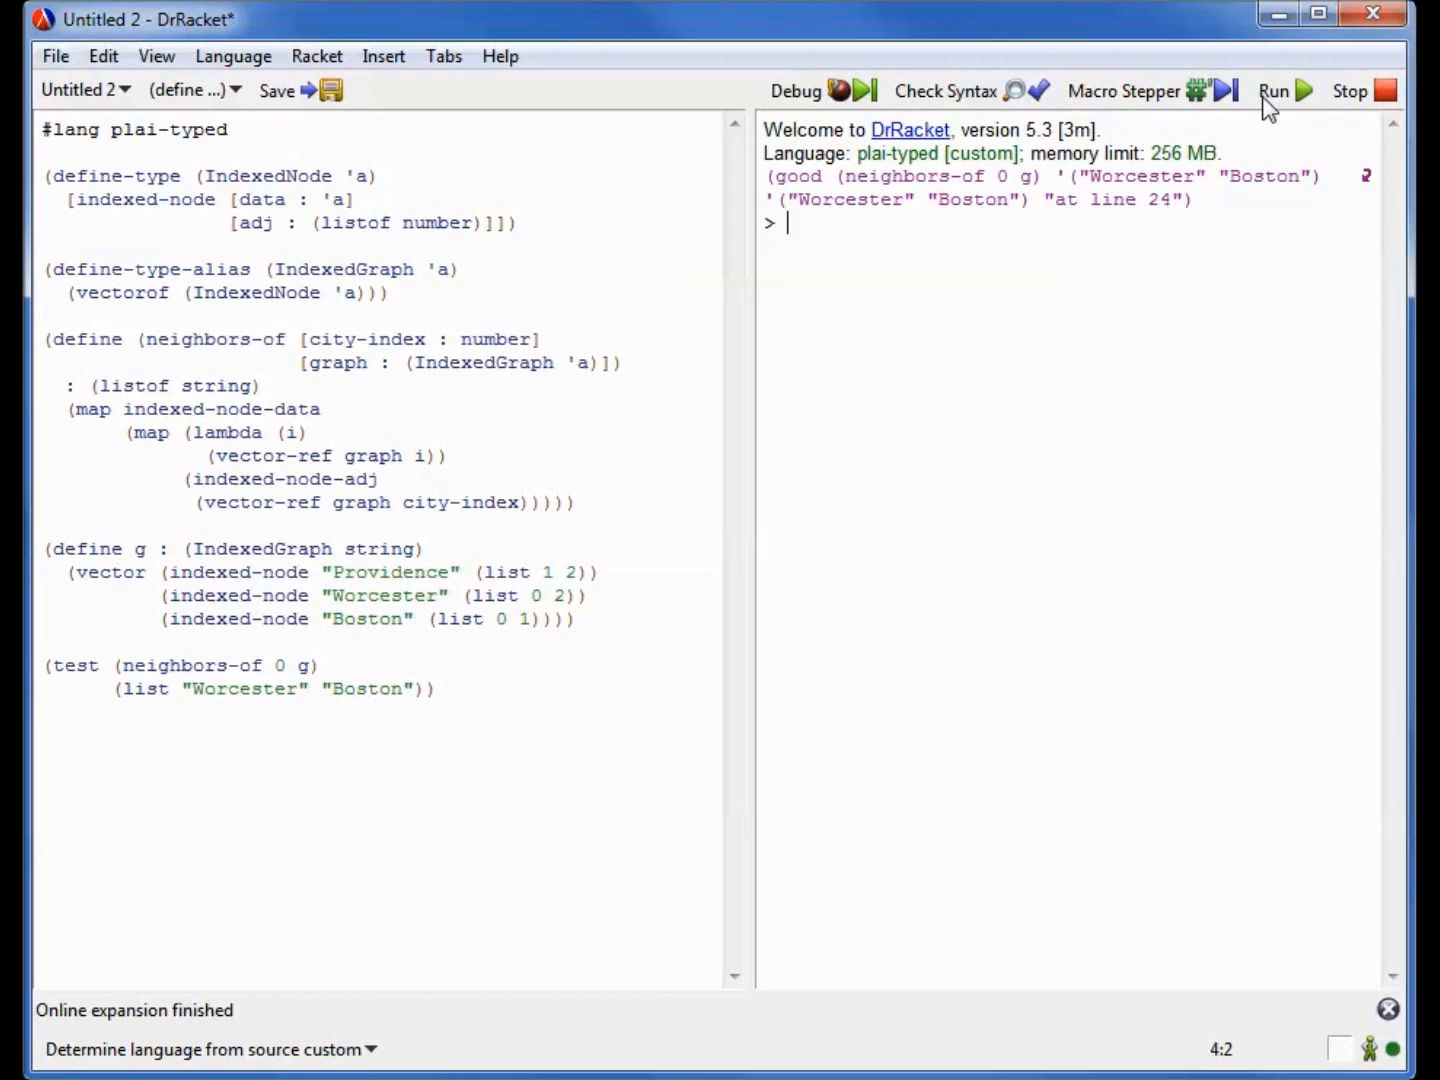
pyautogui.moveTo(912, 872)
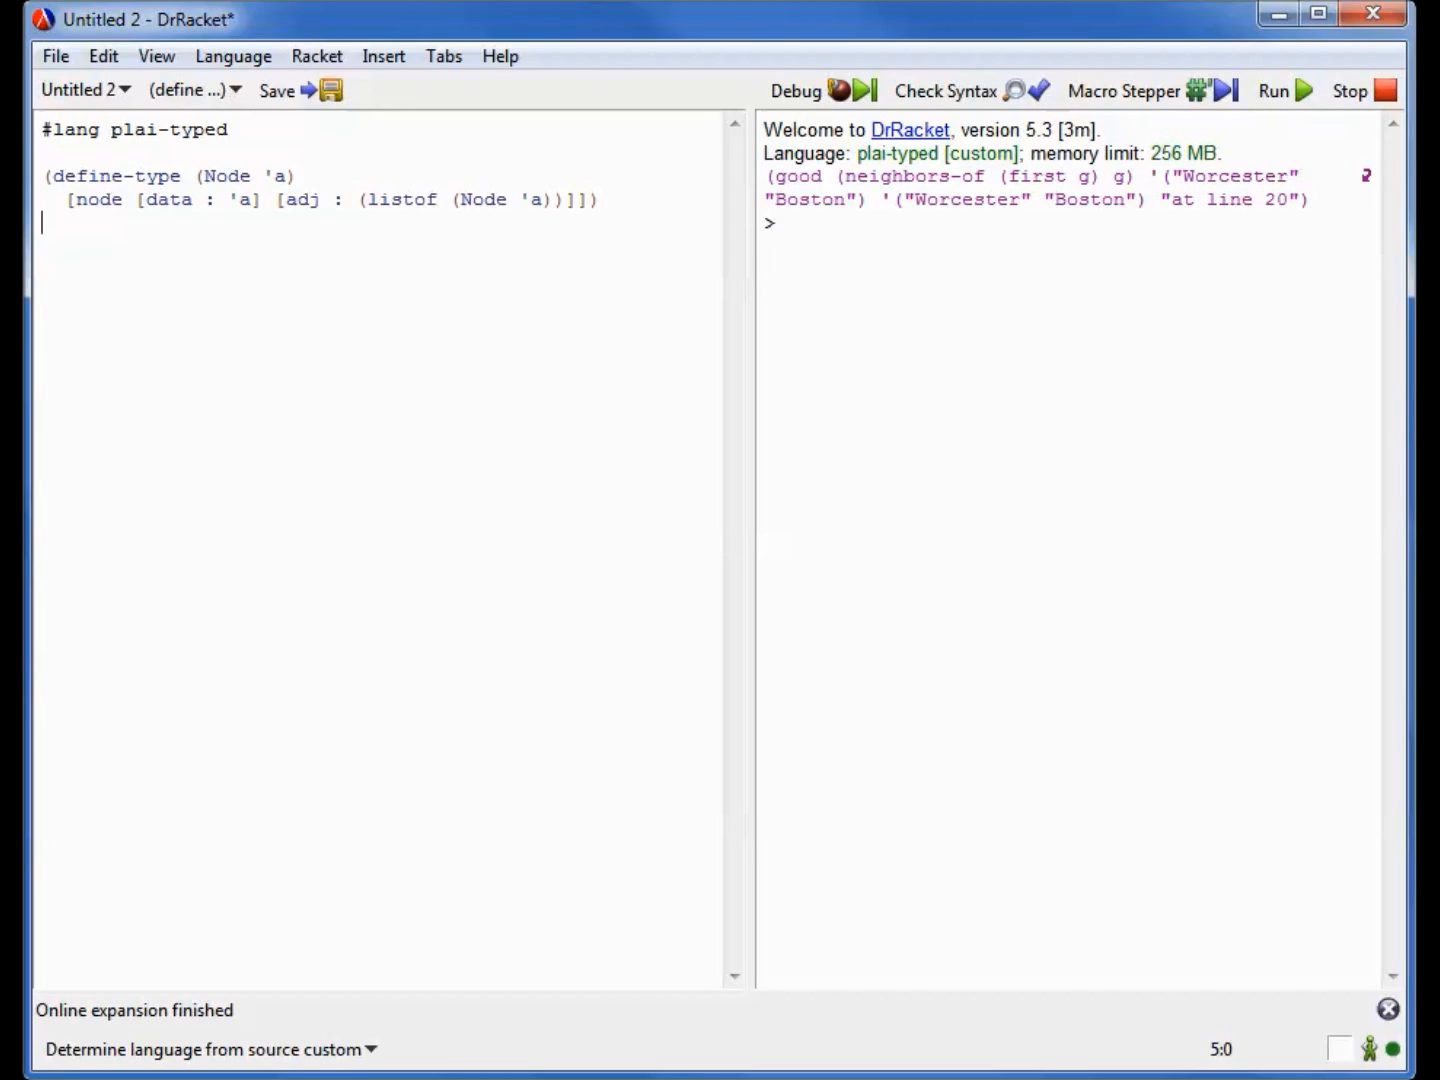
# Define (SharedGraph 'a) as listof (Node 'a) and g as shared cyclic PVD, ORH, BOS bindings
pyautogui.write("(define-type-alias (SharedGraph 'a) (listof (Node 'a)))")
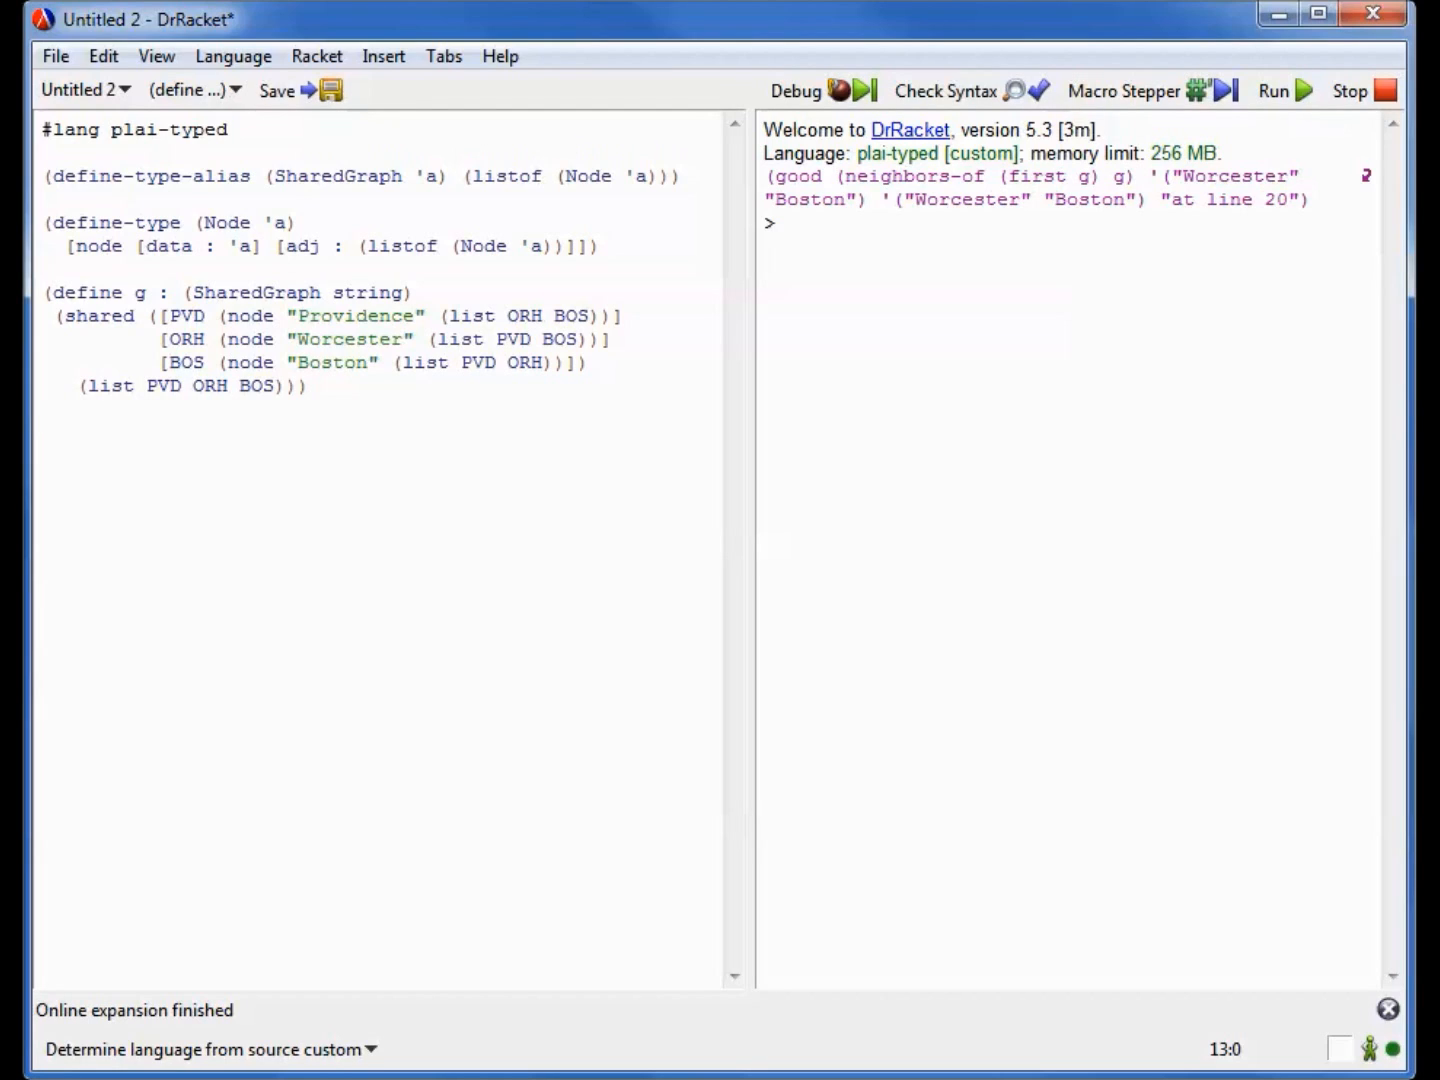
pyautogui.click(44, 408)
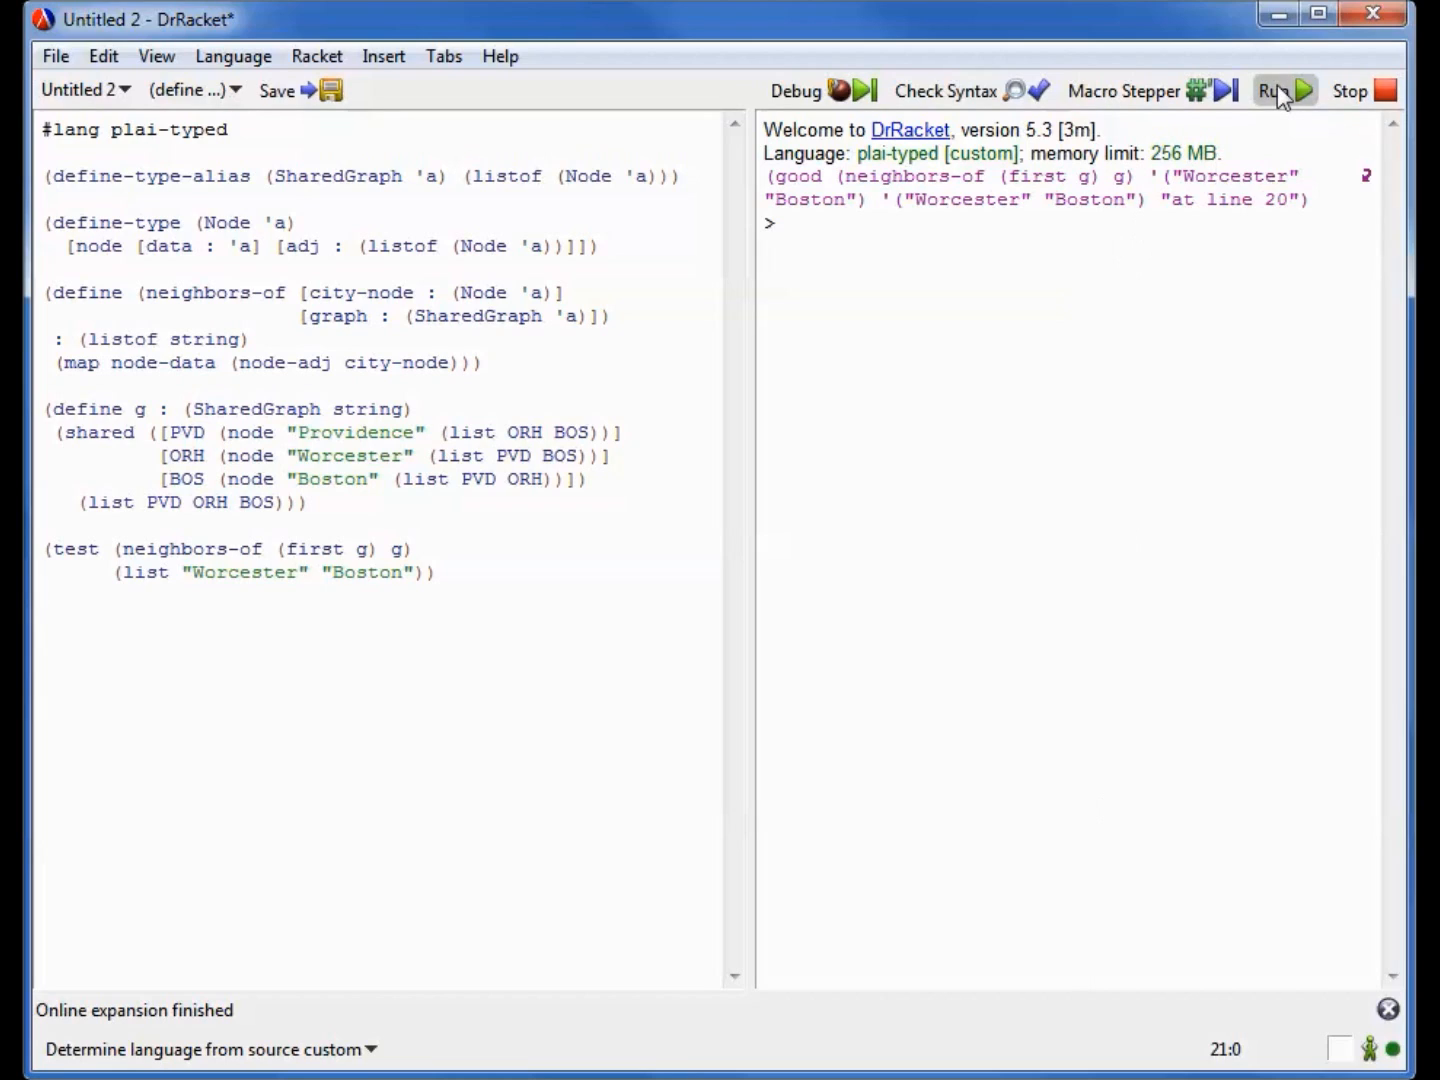
# Rerun the shared-graph file so its neighbors-of test reports good with Worcester and Boston
pyautogui.click(1284, 90)
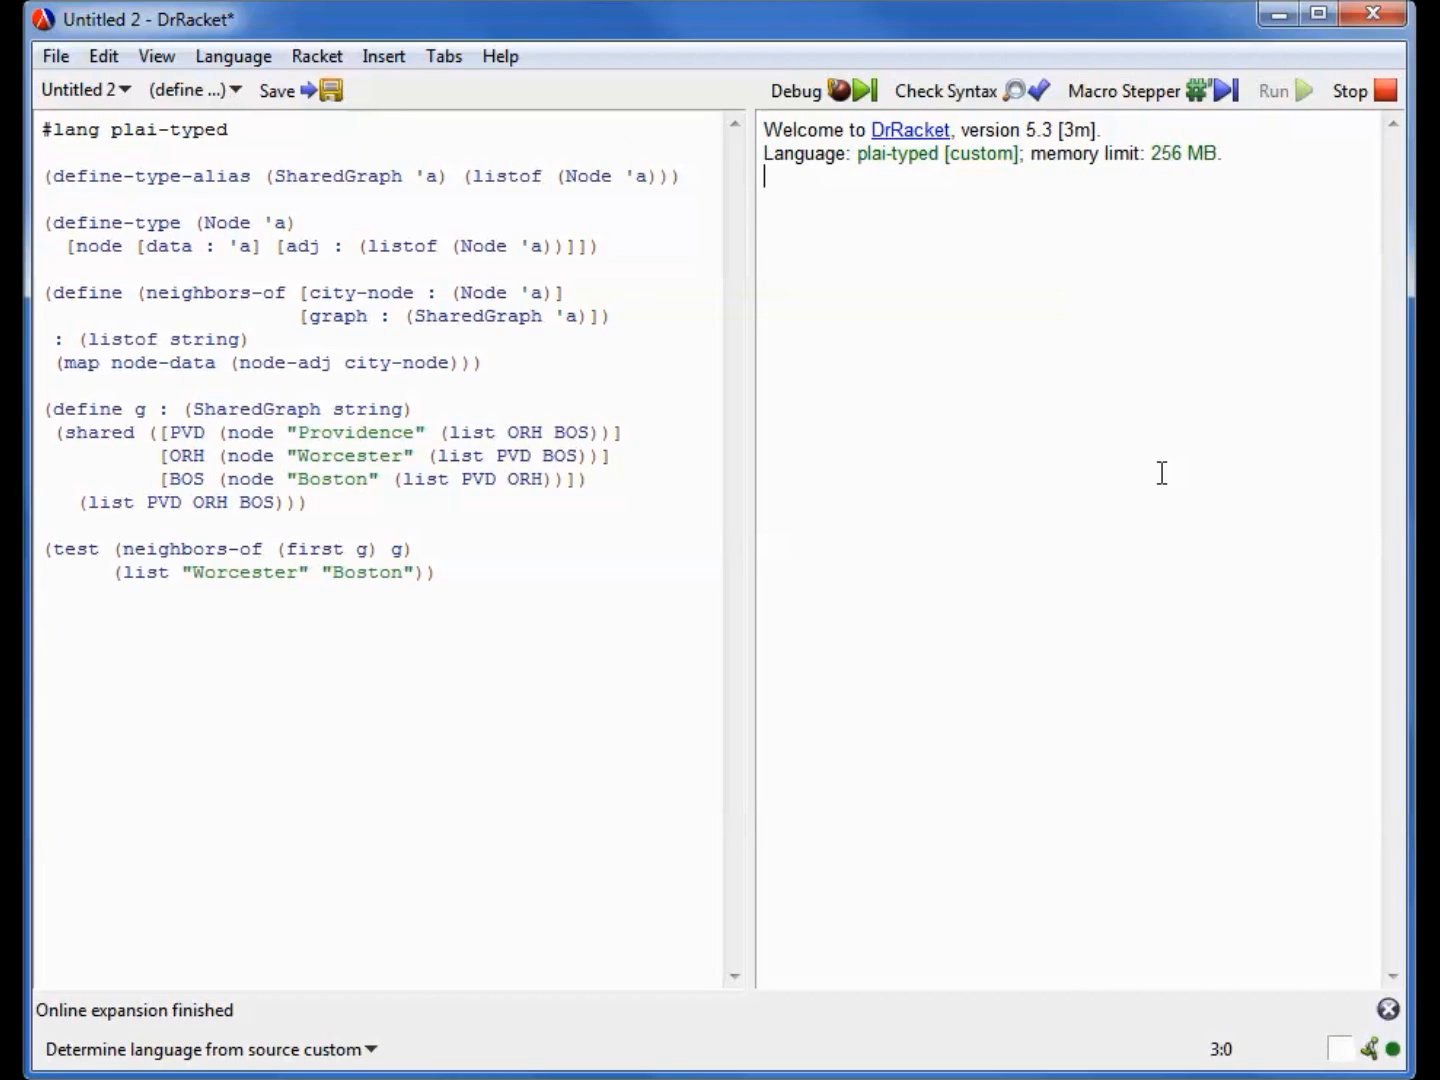
pyautogui.click(1284, 90)
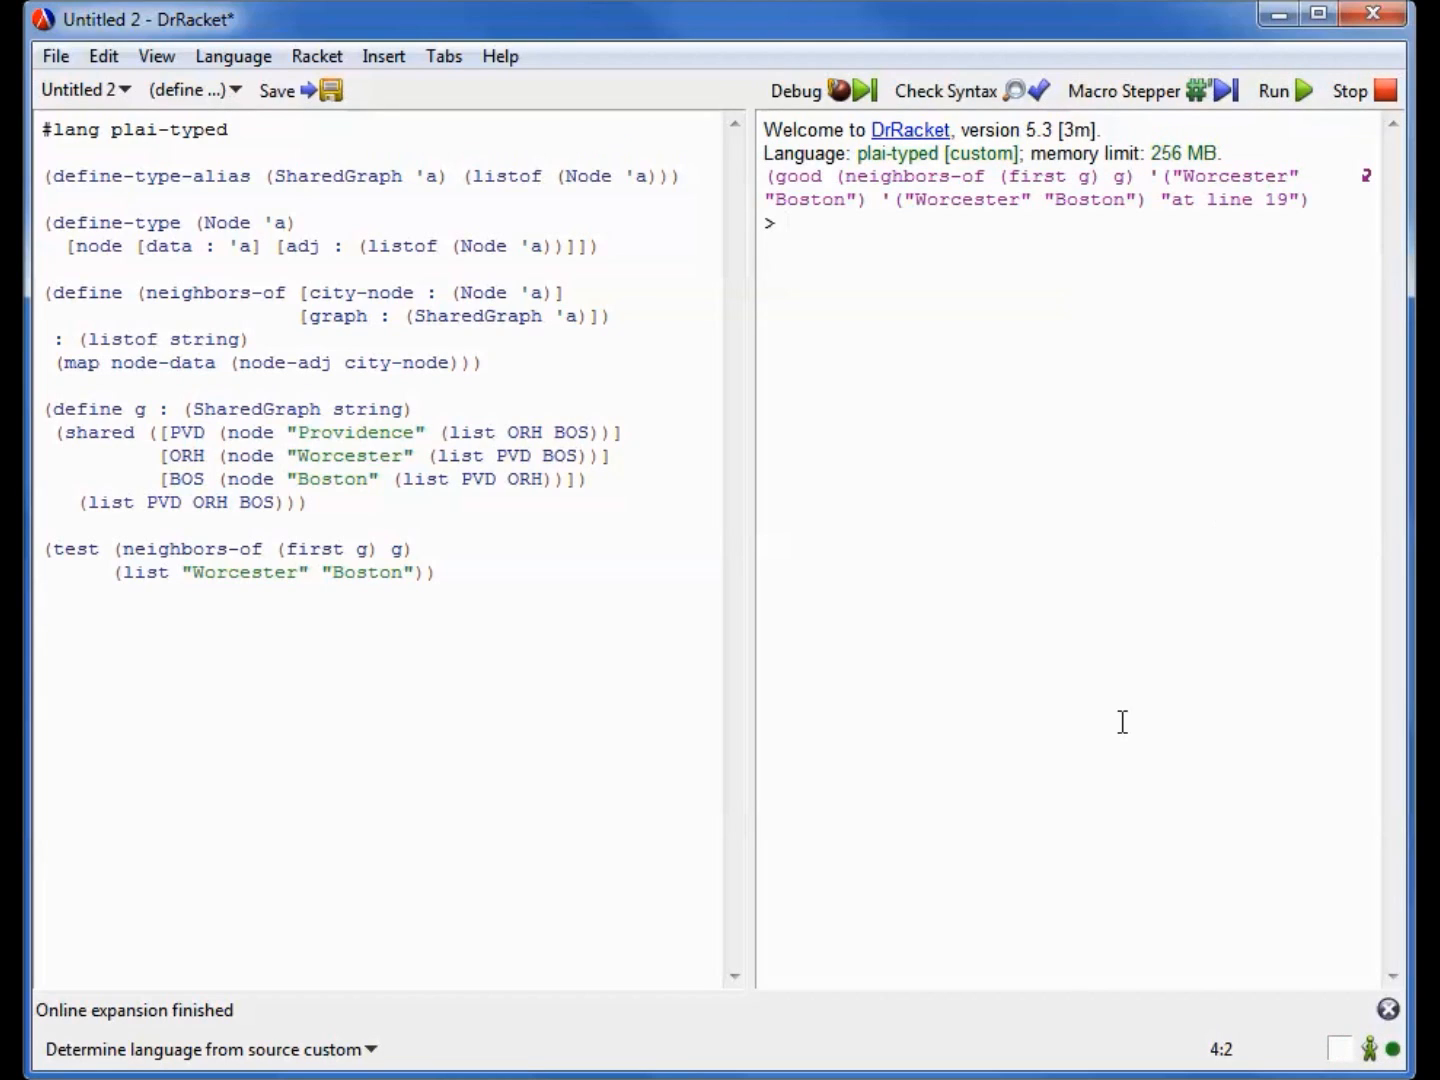